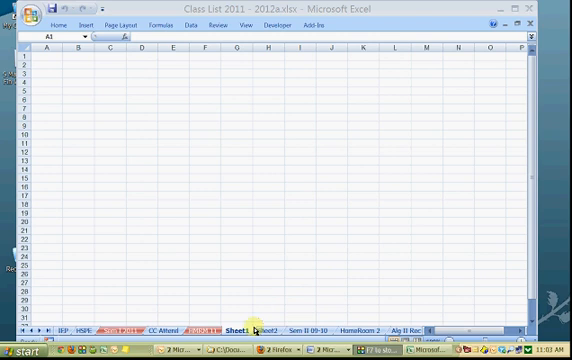
Insert a new blank worksheet Sheet2 from the sheet-tab Insert dialog.
click(44, 48)
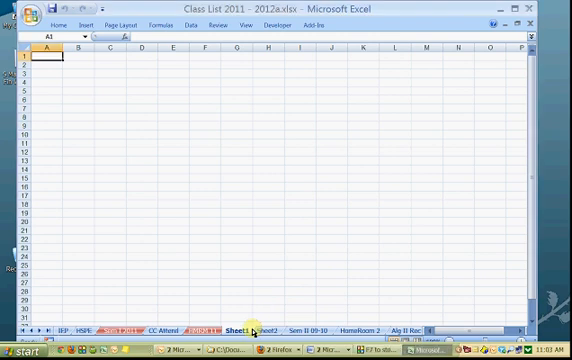
right_click(248, 328)
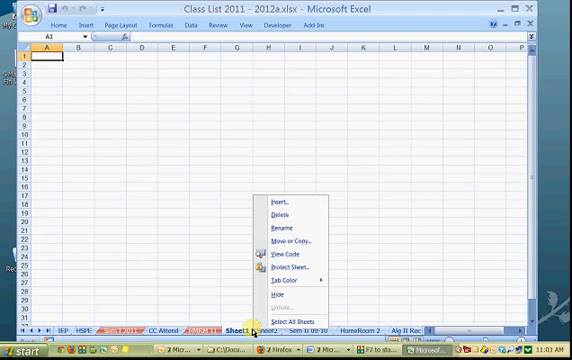
click(272, 204)
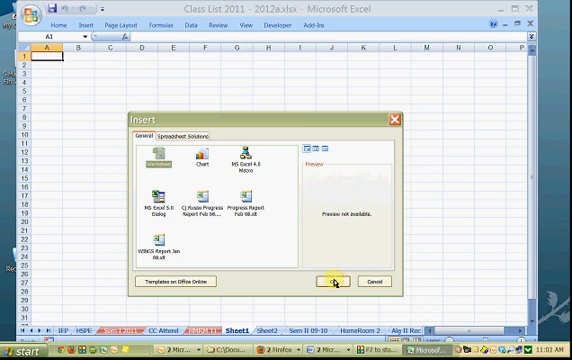
click(336, 282)
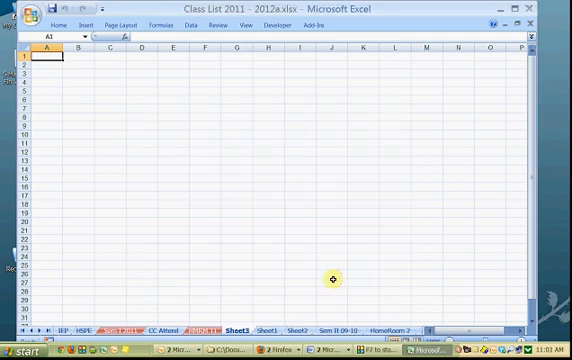
mouse_move(290, 280)
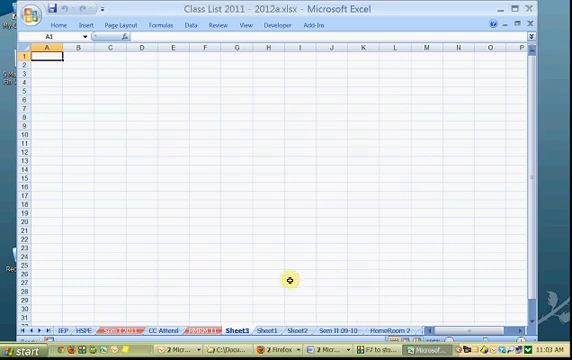
mouse_move(284, 260)
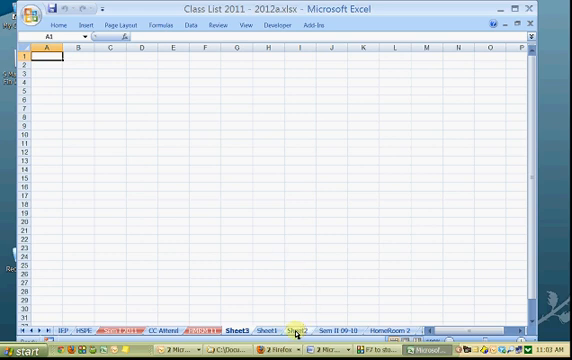
Copy the fifteen-row class list from its sheet and paste it into Sheet2 at A1.
click(292, 328)
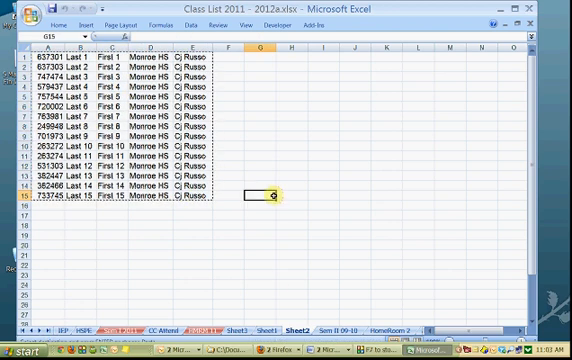
click(236, 326)
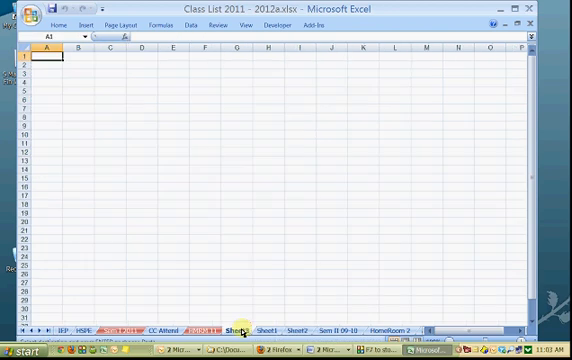
click(236, 328)
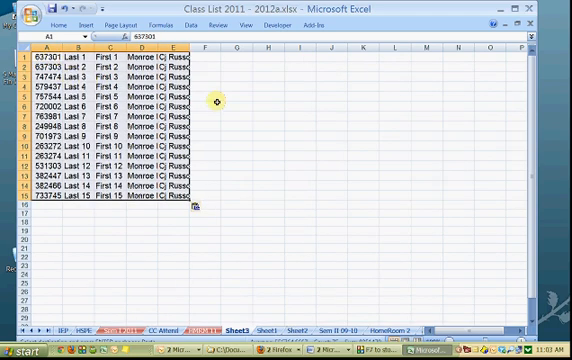
click(204, 104)
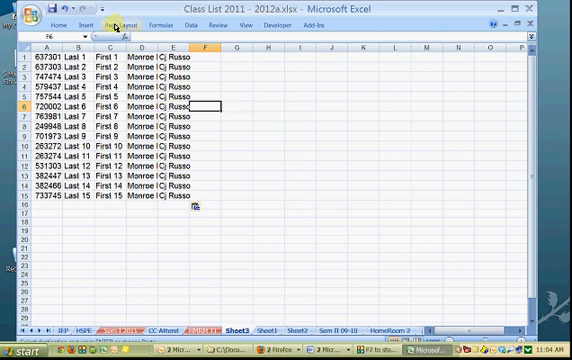
Set custom page margins for Sheet2 through Page Setup's Margins settings.
click(104, 24)
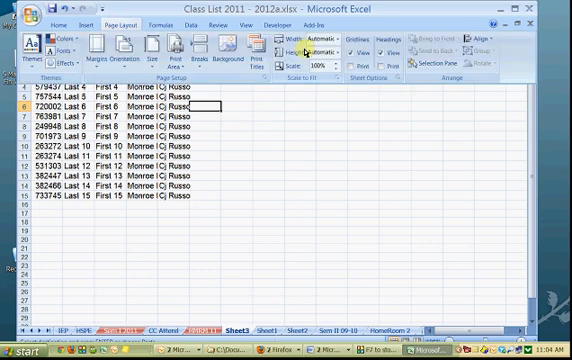
mouse_move(122, 50)
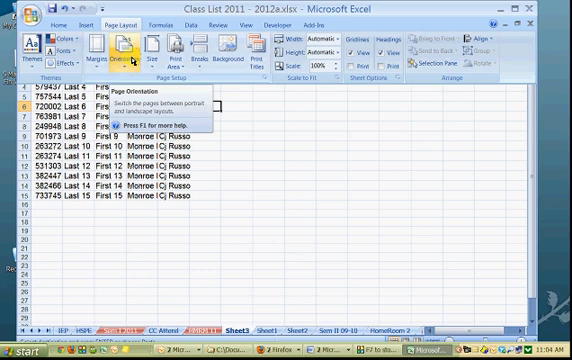
mouse_move(98, 54)
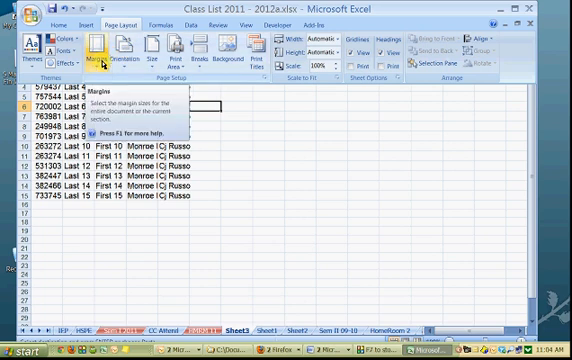
click(100, 56)
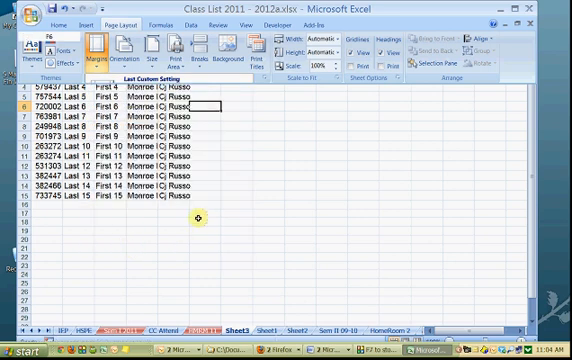
click(94, 48)
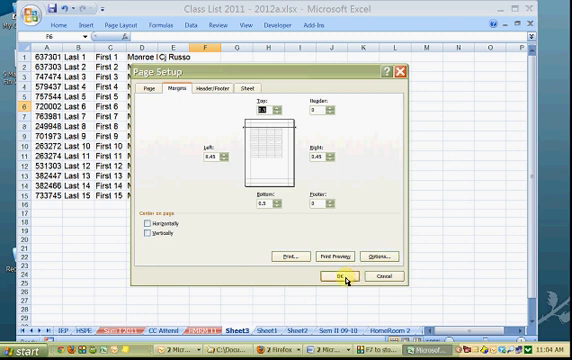
click(336, 276)
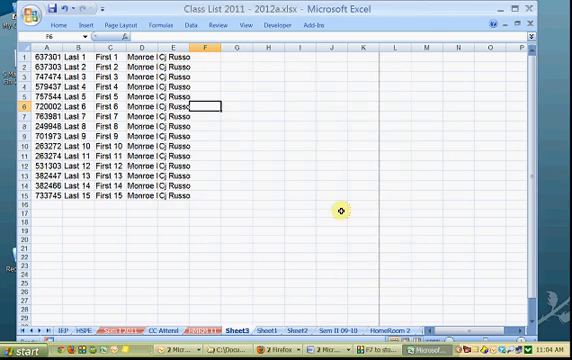
mouse_move(520, 108)
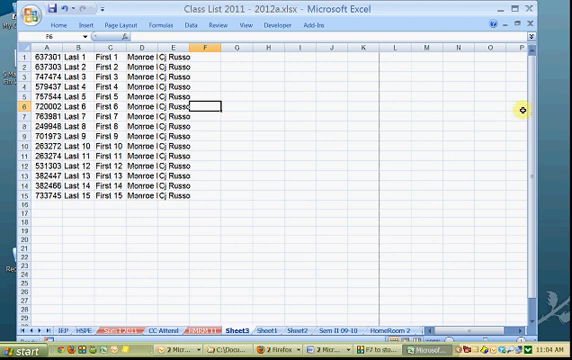
mouse_move(380, 76)
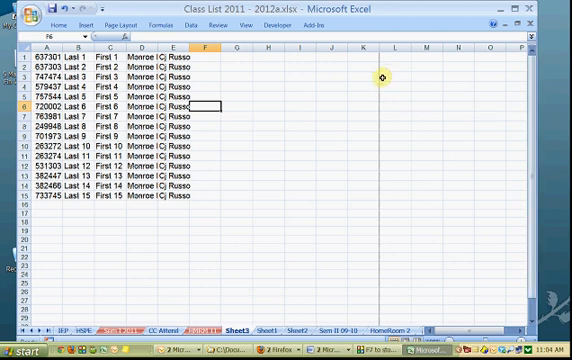
mouse_move(382, 110)
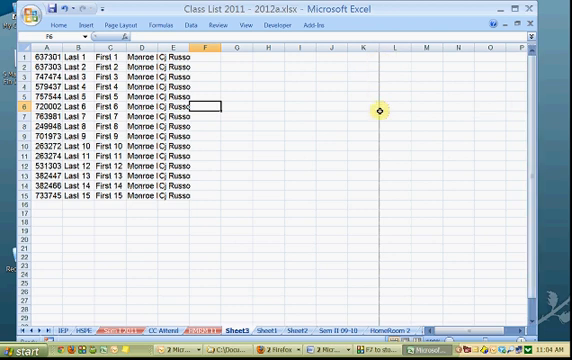
mouse_move(268, 104)
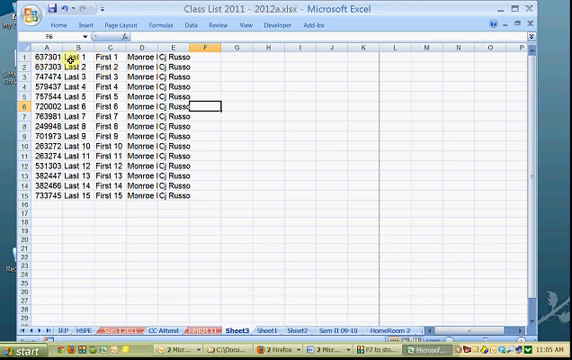
Enlarge the whole sheet's font and widen columns D and E for school and teacher names.
click(76, 66)
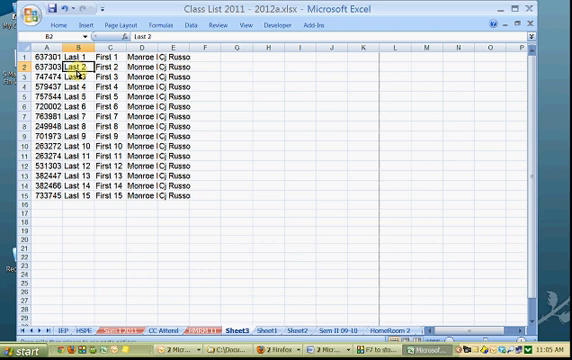
click(336, 96)
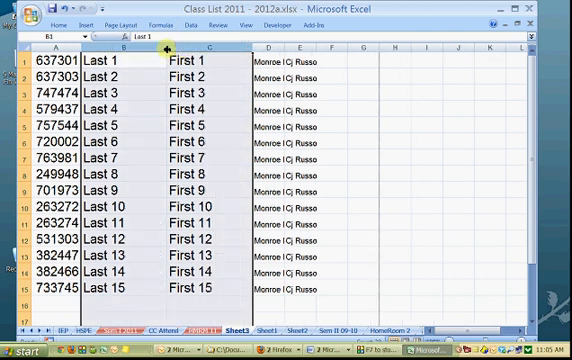
drag(162, 48, 178, 48)
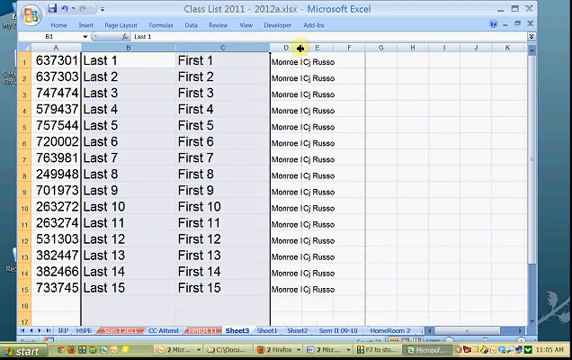
click(204, 62)
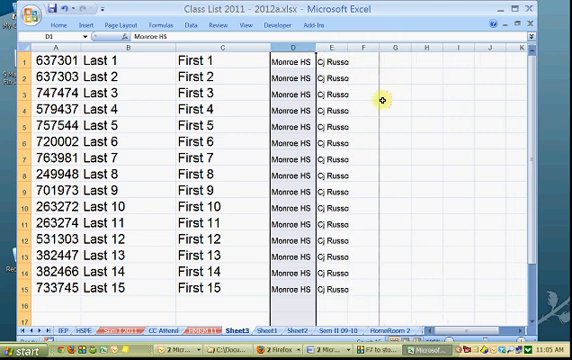
click(362, 100)
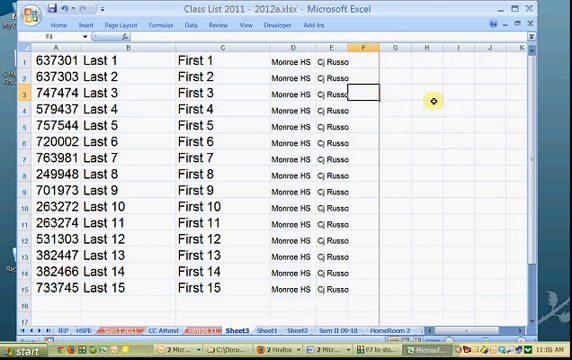
mouse_move(384, 142)
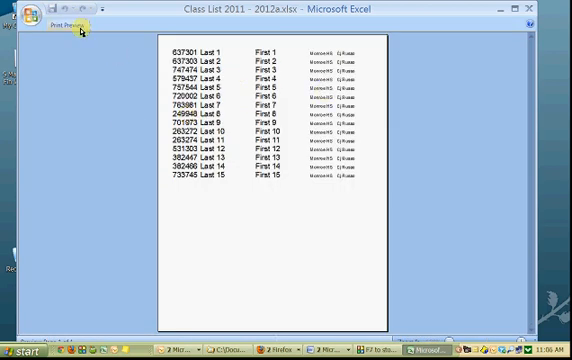
click(64, 28)
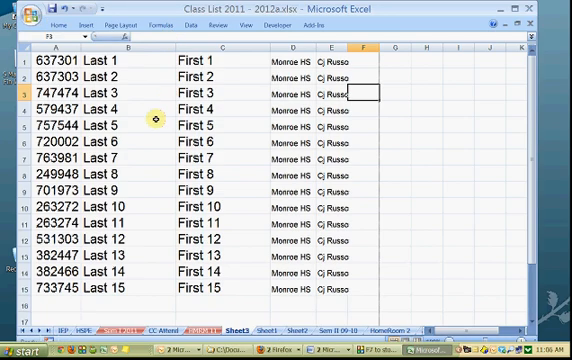
mouse_move(20, 58)
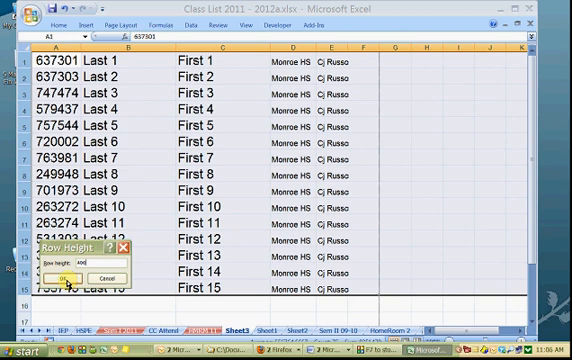
Set the student data rows to 400 points tall so one record fills the window.
click(68, 278)
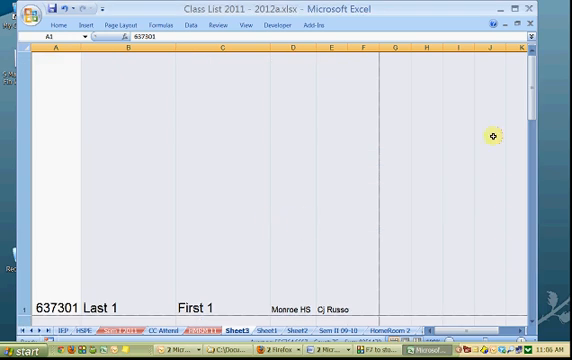
mouse_move(258, 172)
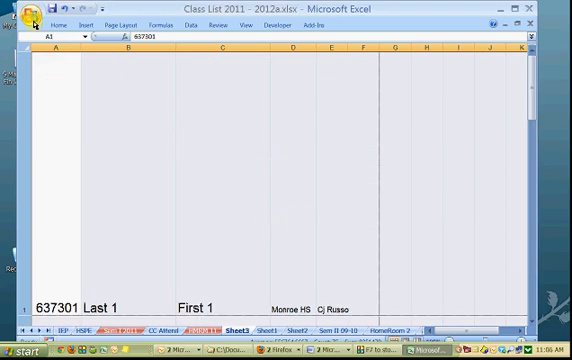
mouse_move(52, 130)
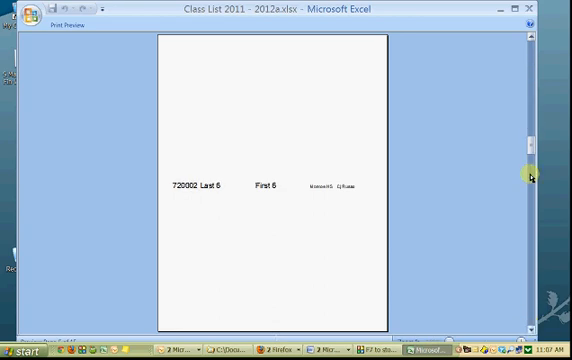
click(70, 24)
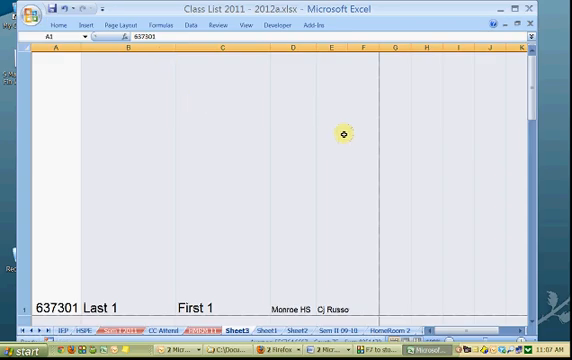
click(404, 48)
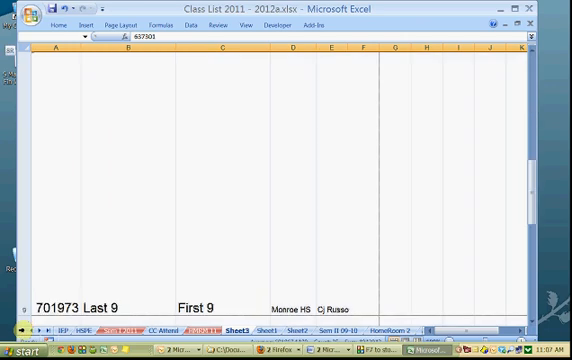
Restore the student rows to standard height and select cell C7.
scroll(down, 3)
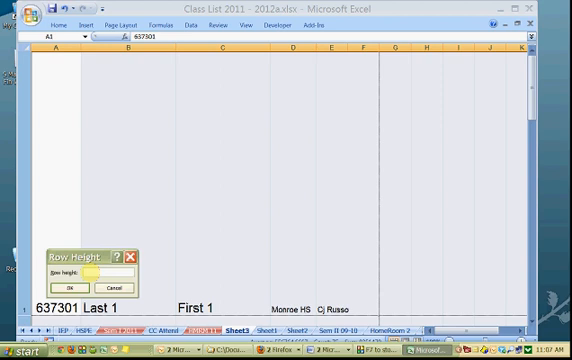
click(68, 286)
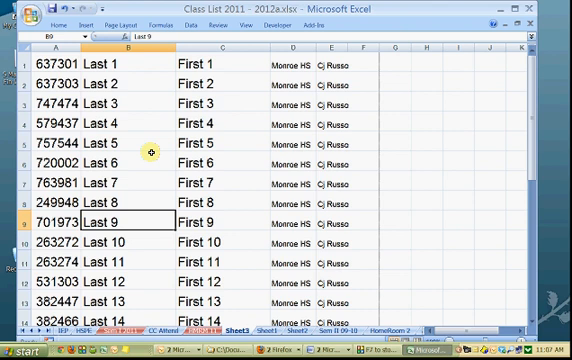
mouse_move(168, 92)
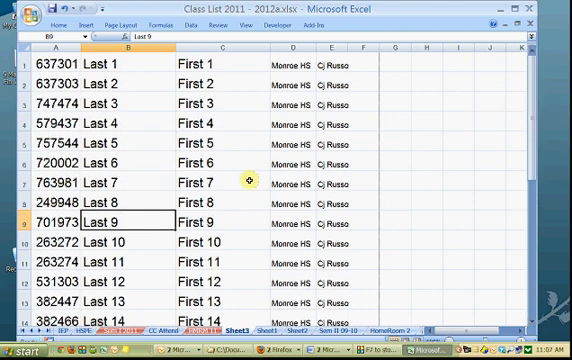
click(204, 184)
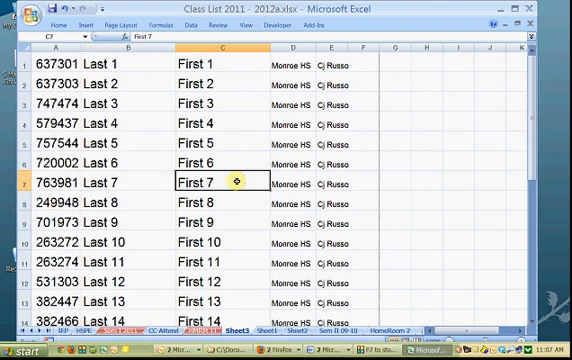